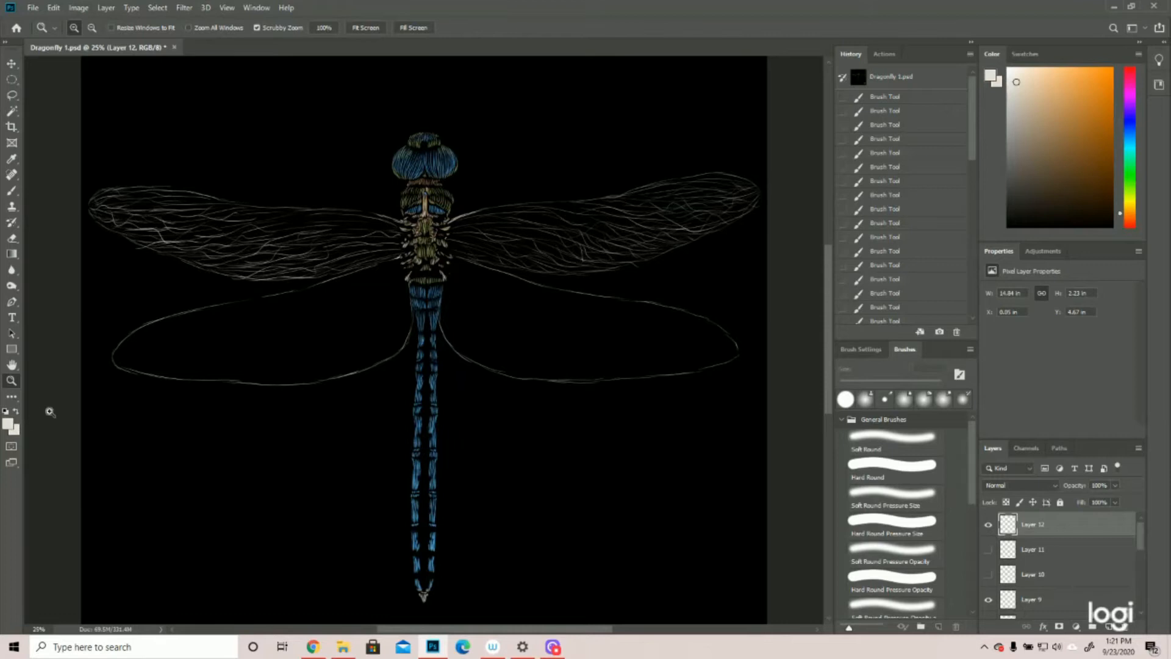
mouse_move(745, 367)
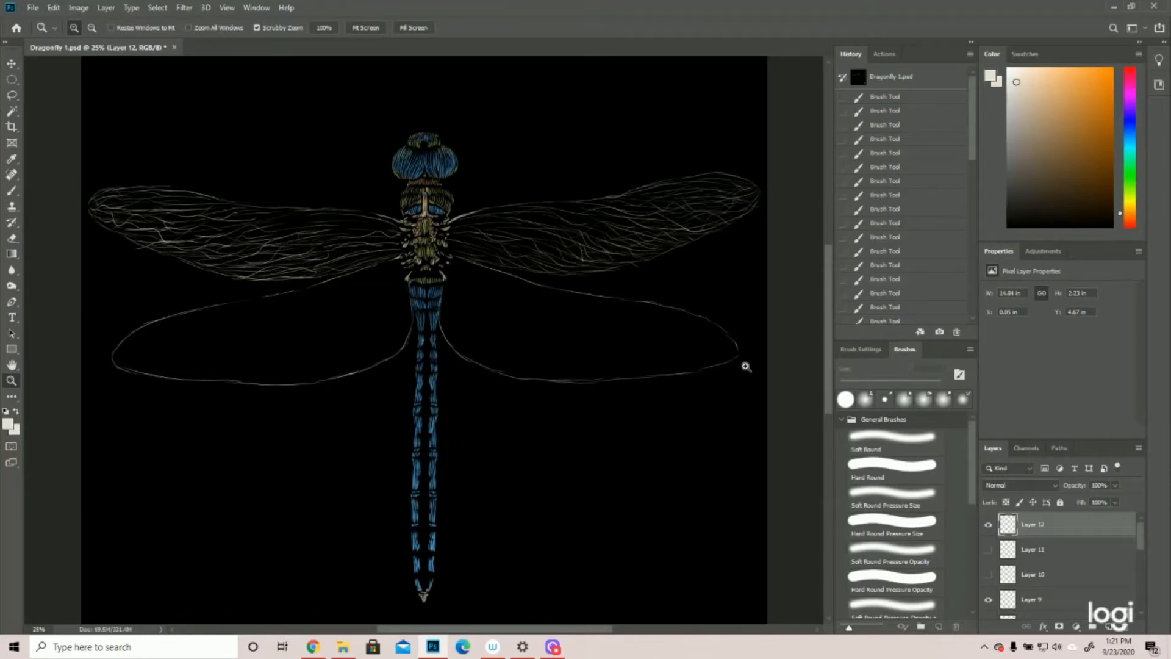
mouse_move(635, 355)
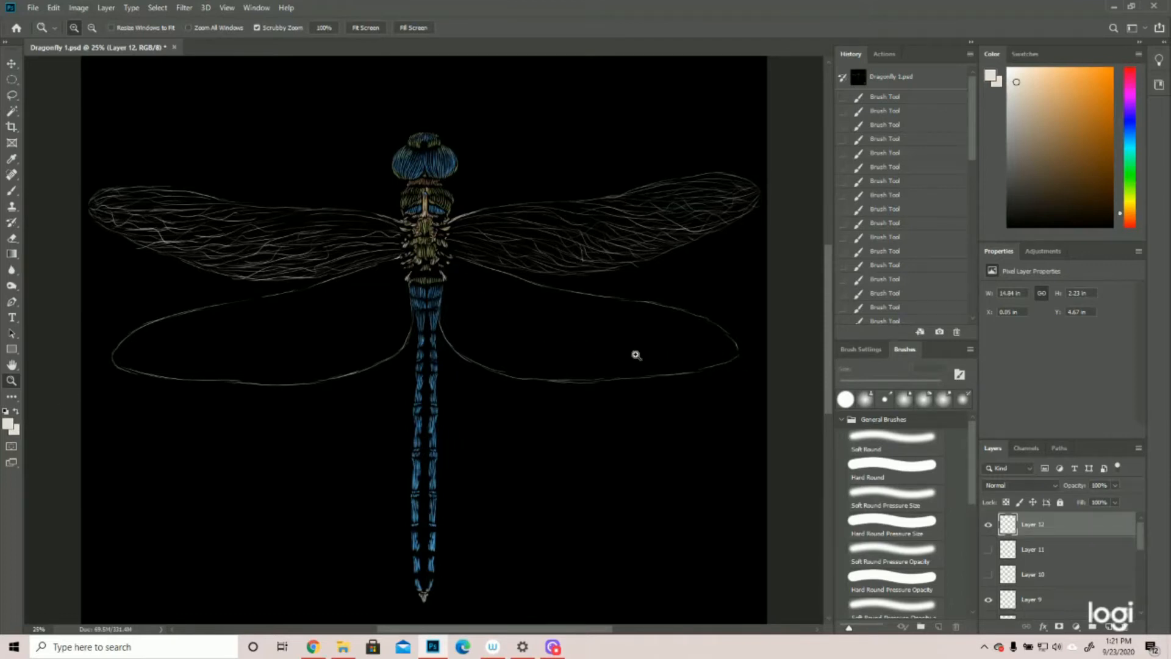
mouse_move(496, 234)
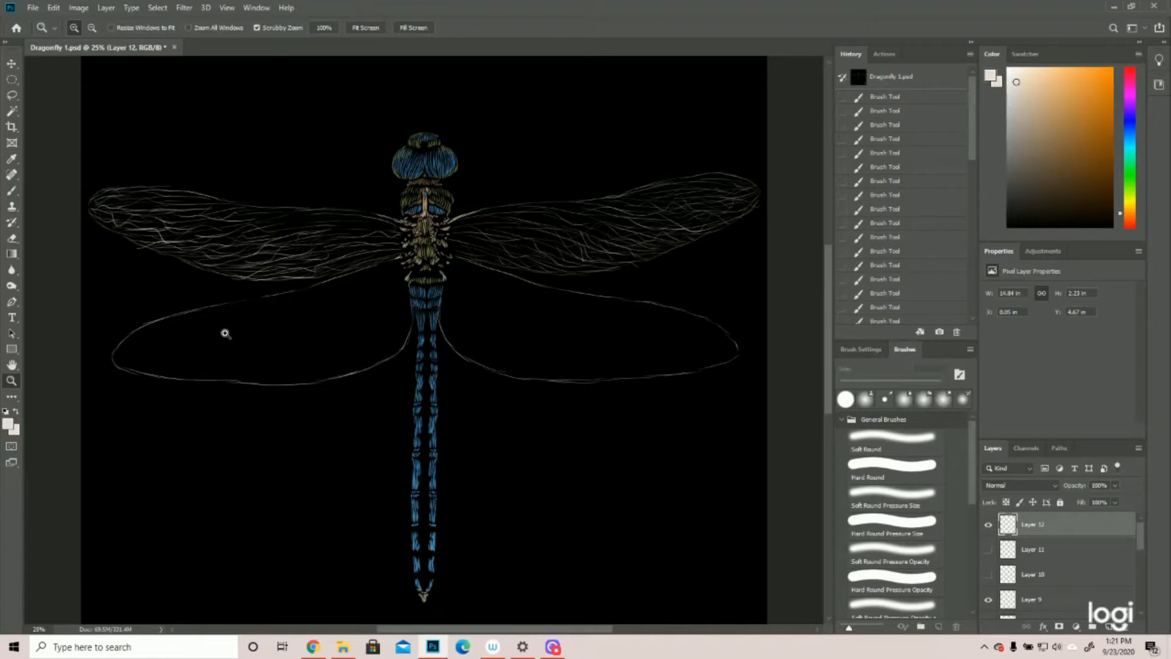
mouse_move(341, 304)
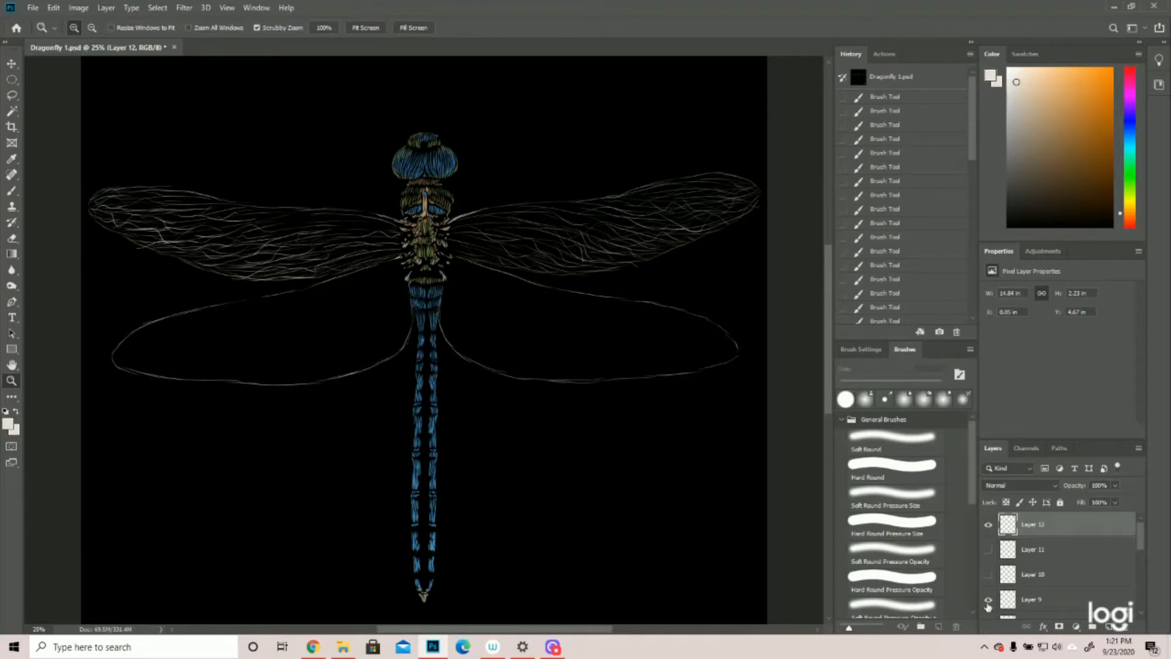
Paint fine white vein strokes fanning across the inner right hind wing on Layer 12
click(988, 599)
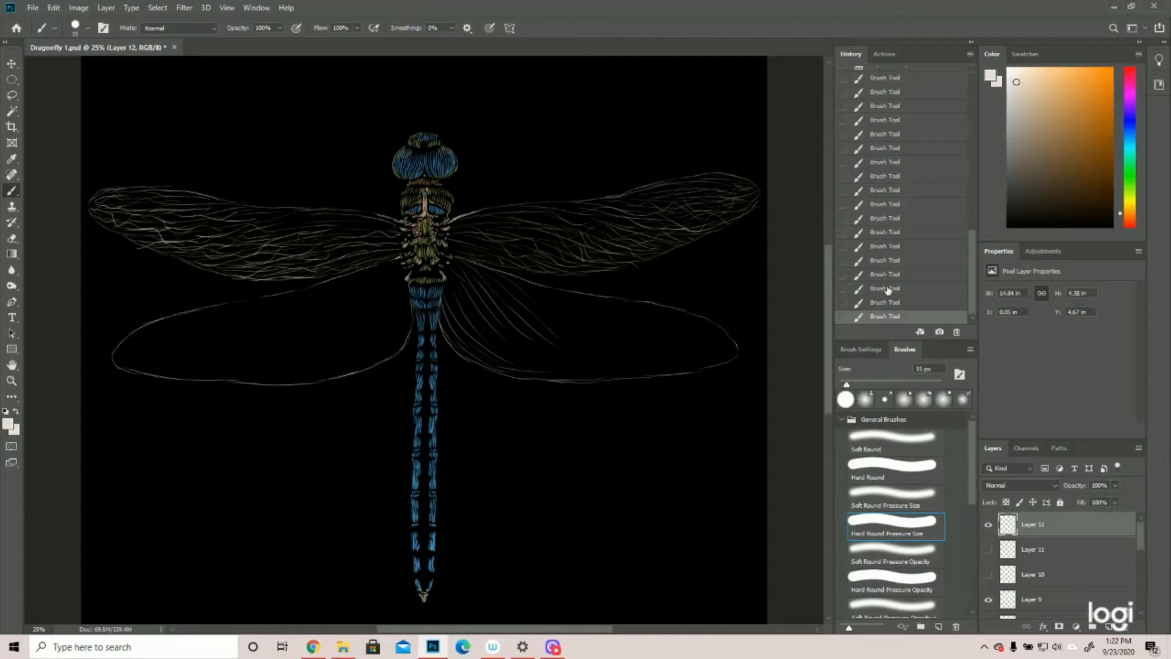
Extend the wavy white vein strokes across the right hind wing toward its outer tip
click(889, 289)
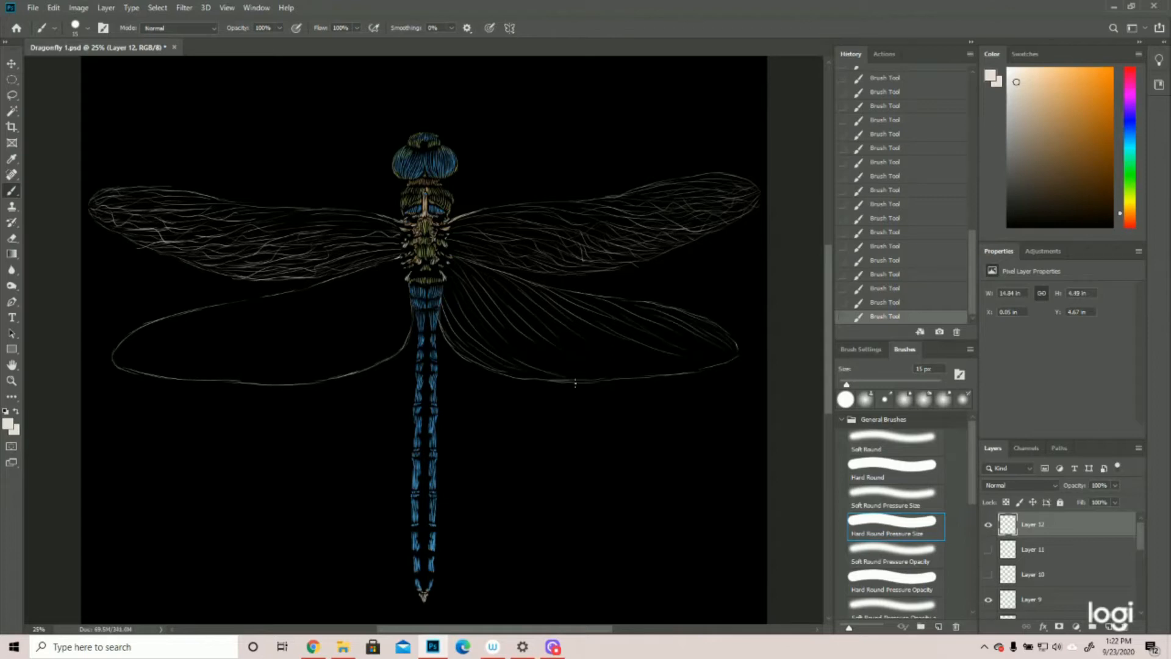
mouse_move(557, 327)
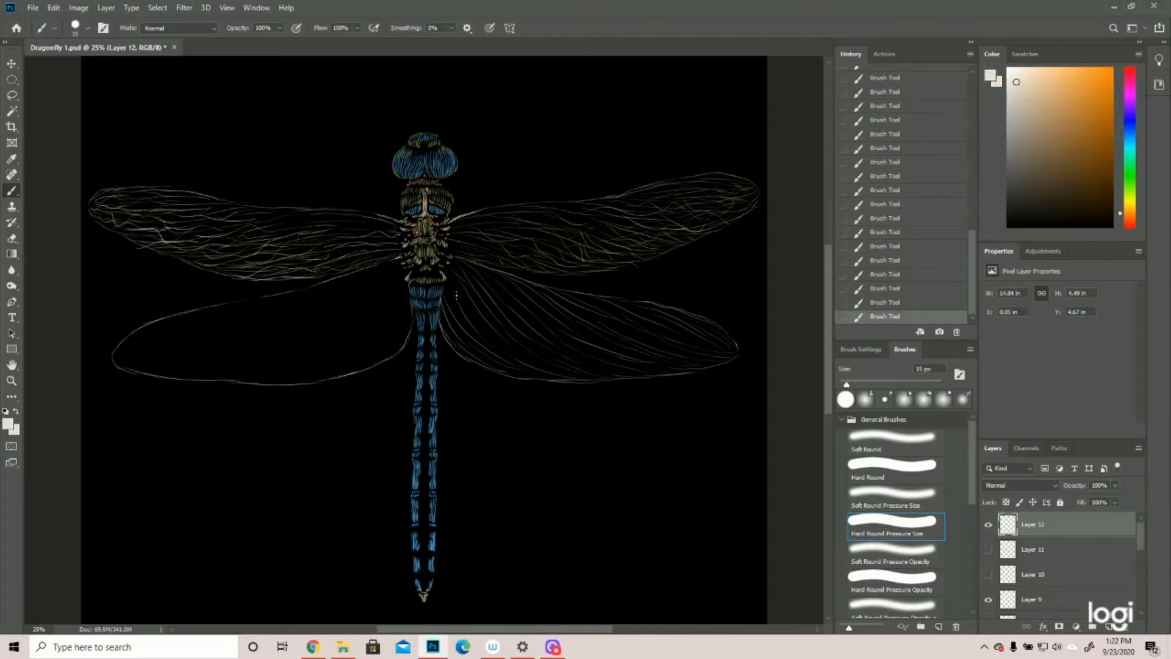
mouse_move(515, 342)
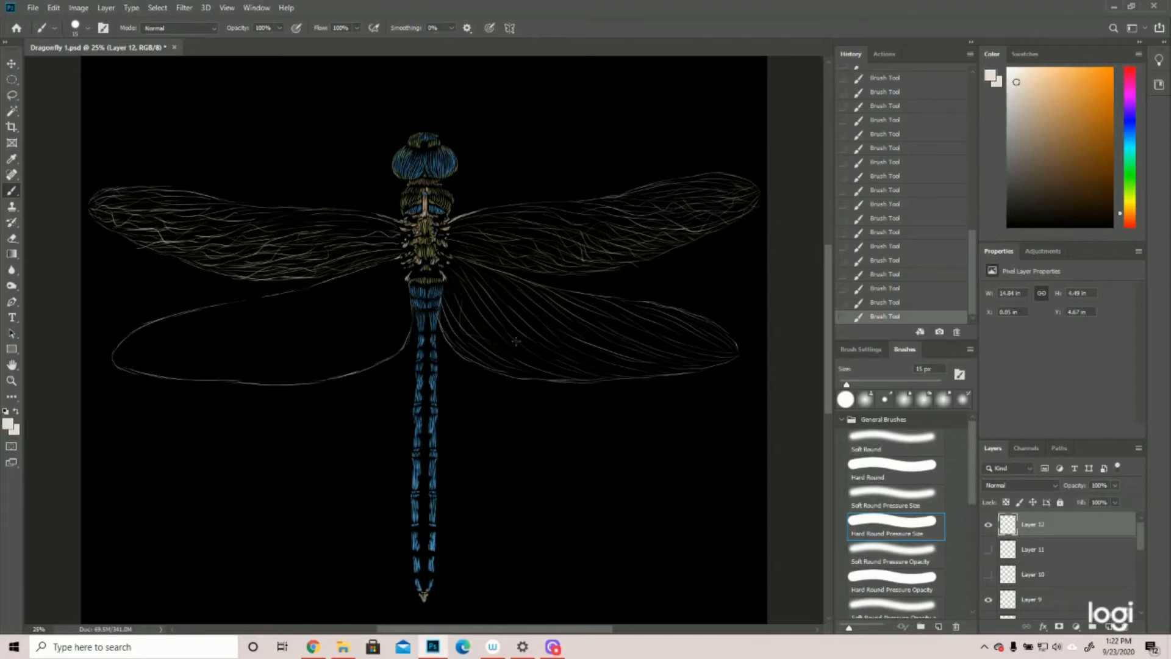
mouse_move(578, 332)
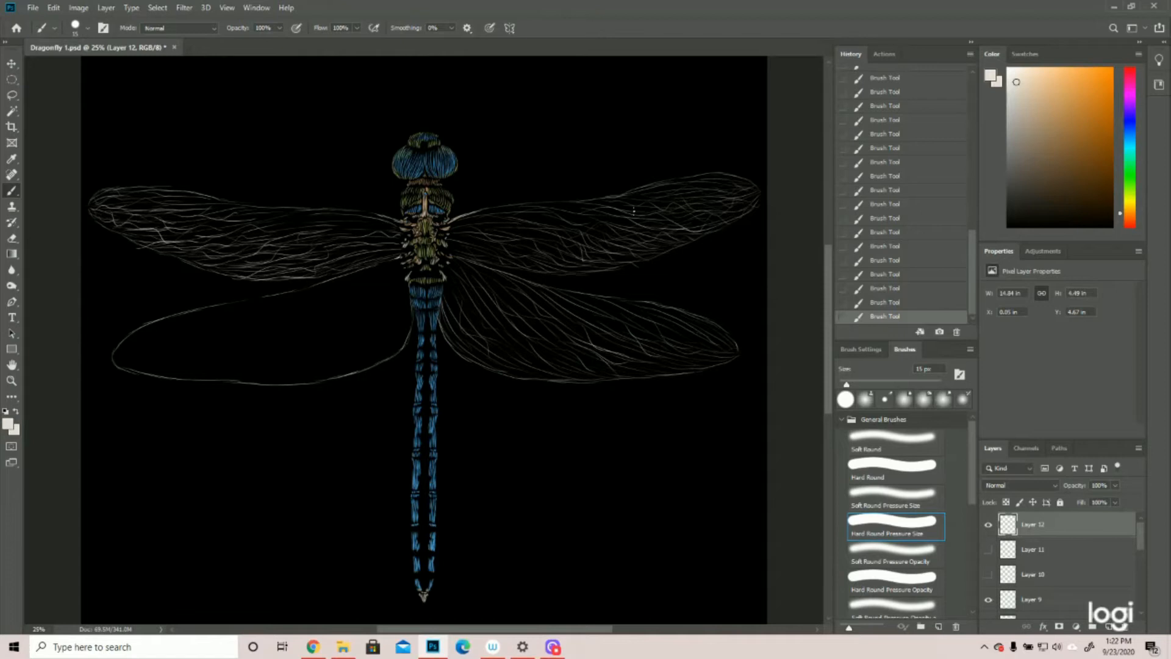
mouse_move(517, 229)
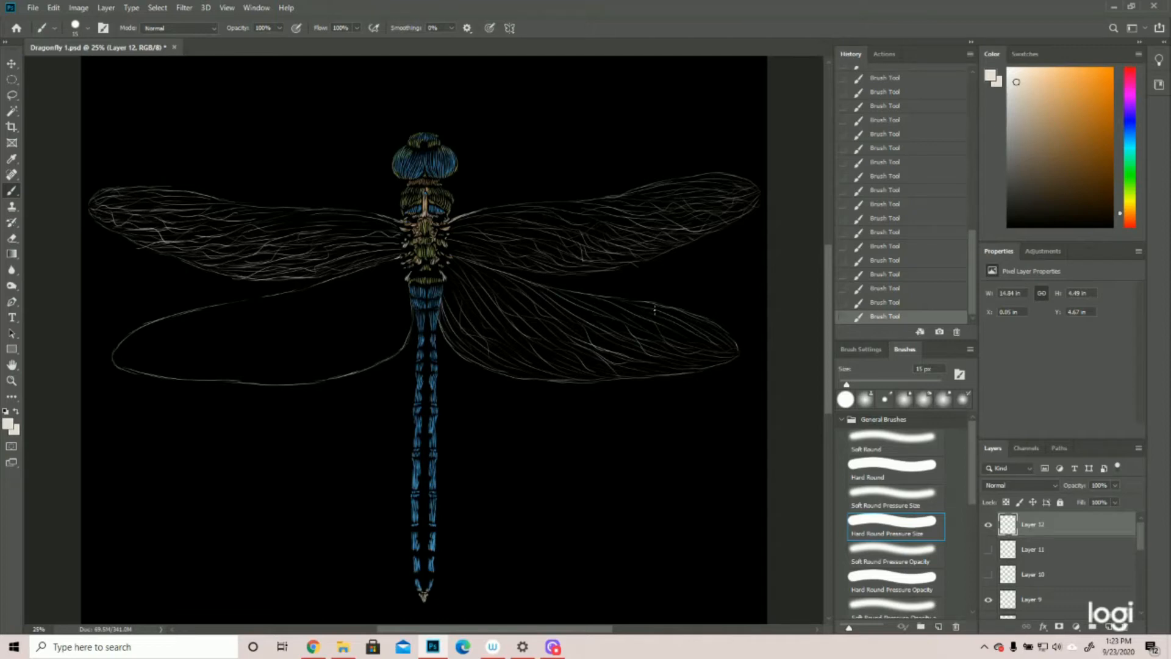
mouse_move(551, 369)
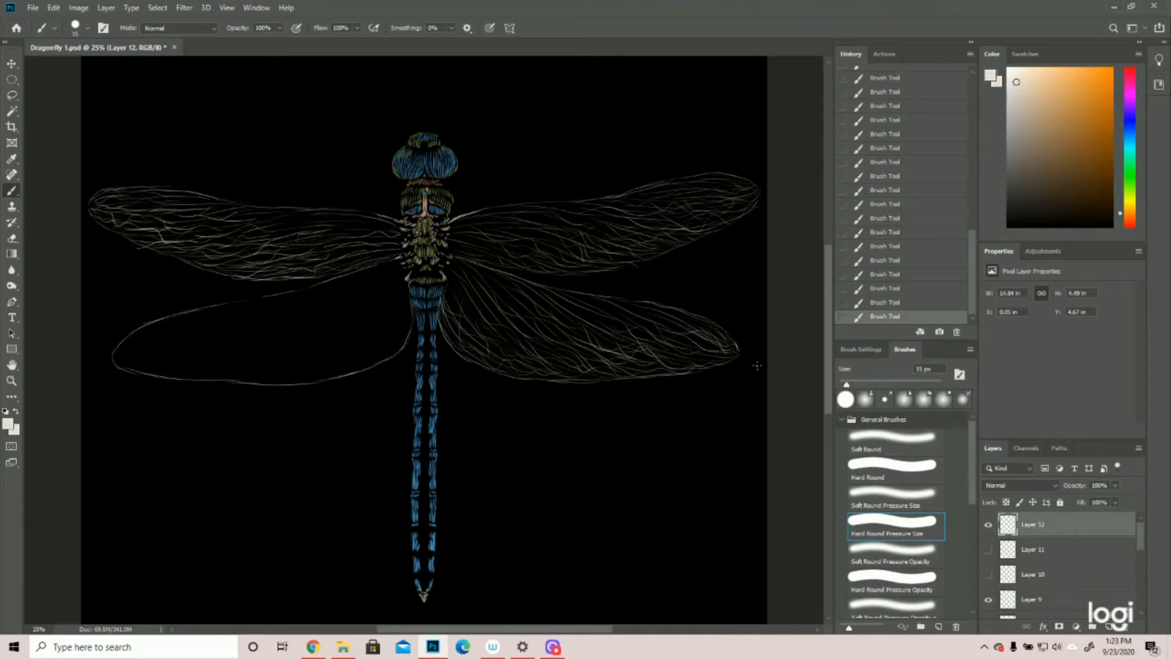
mouse_move(577, 295)
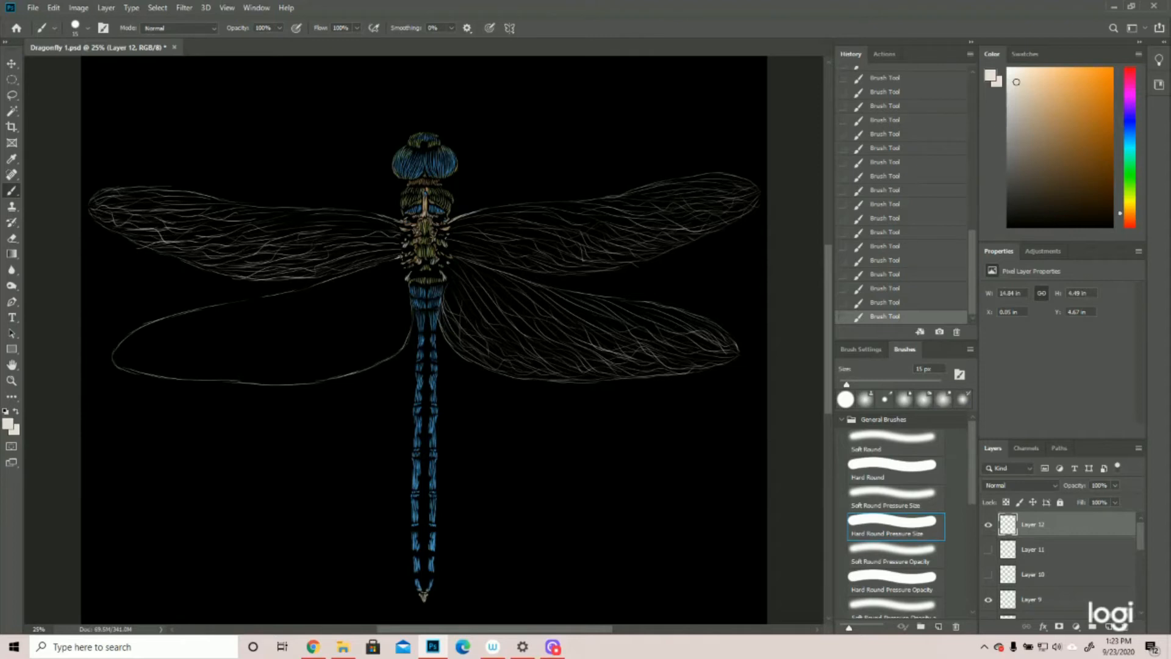
mouse_move(341, 288)
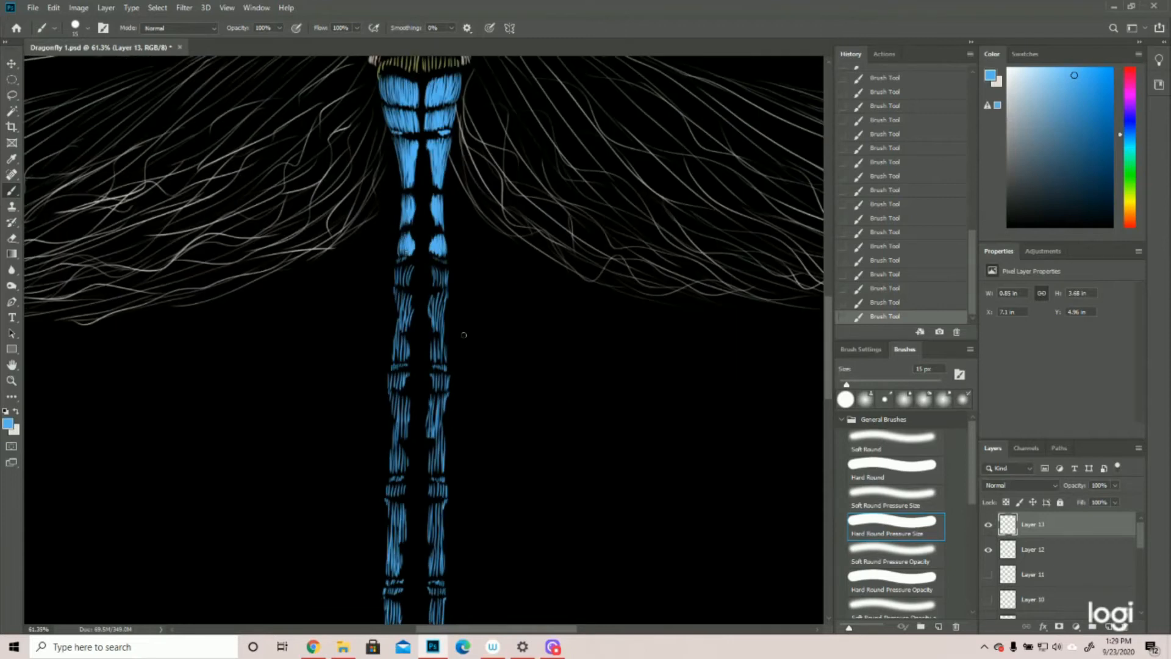
mouse_move(521, 270)
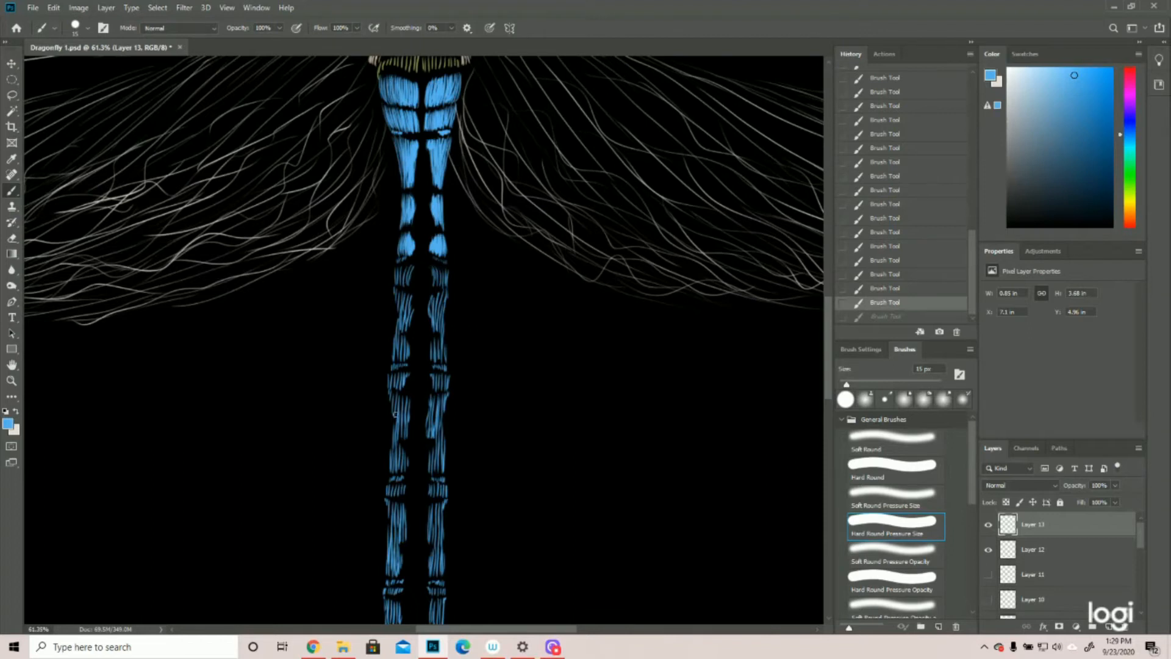
mouse_move(369, 295)
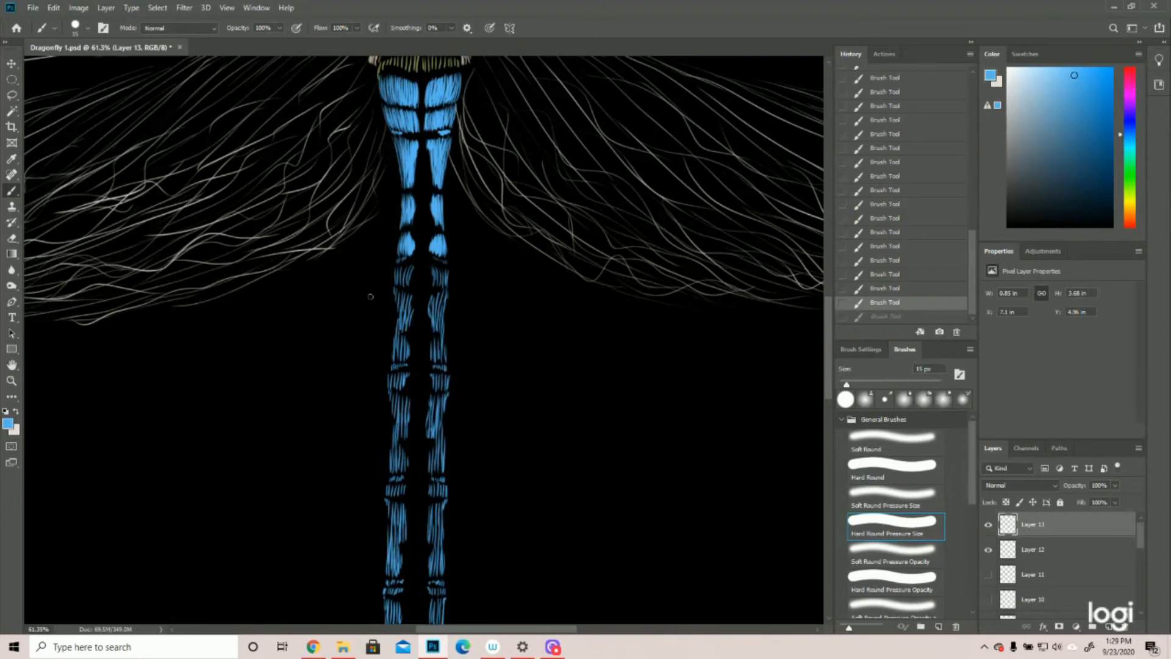
mouse_move(507, 344)
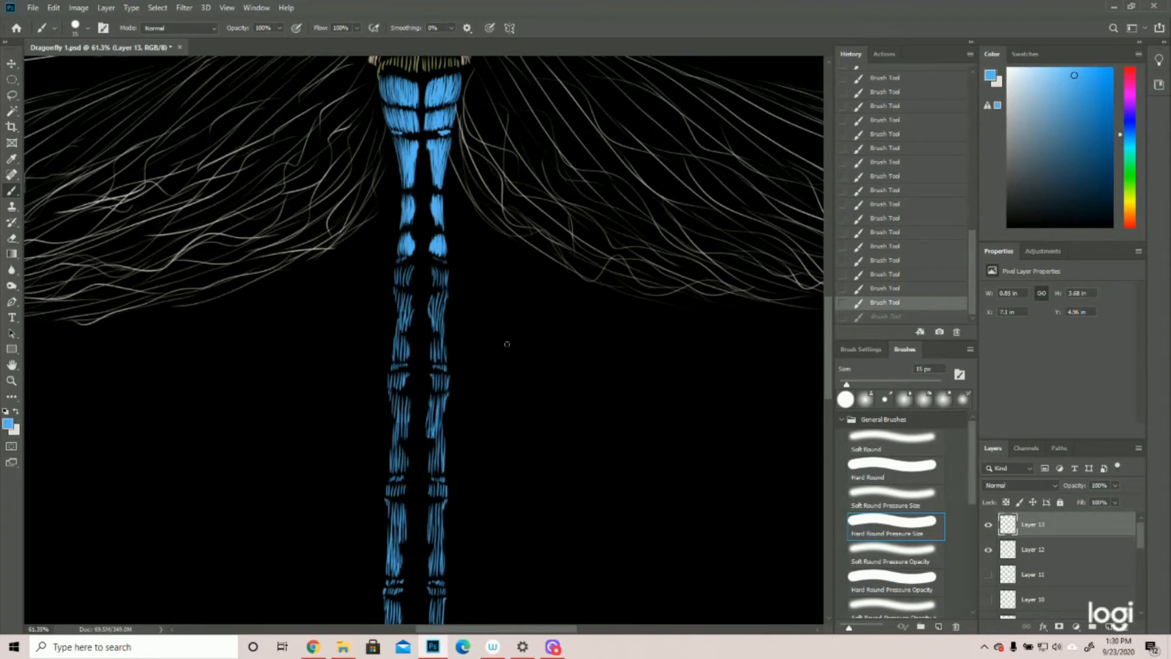
mouse_move(453, 201)
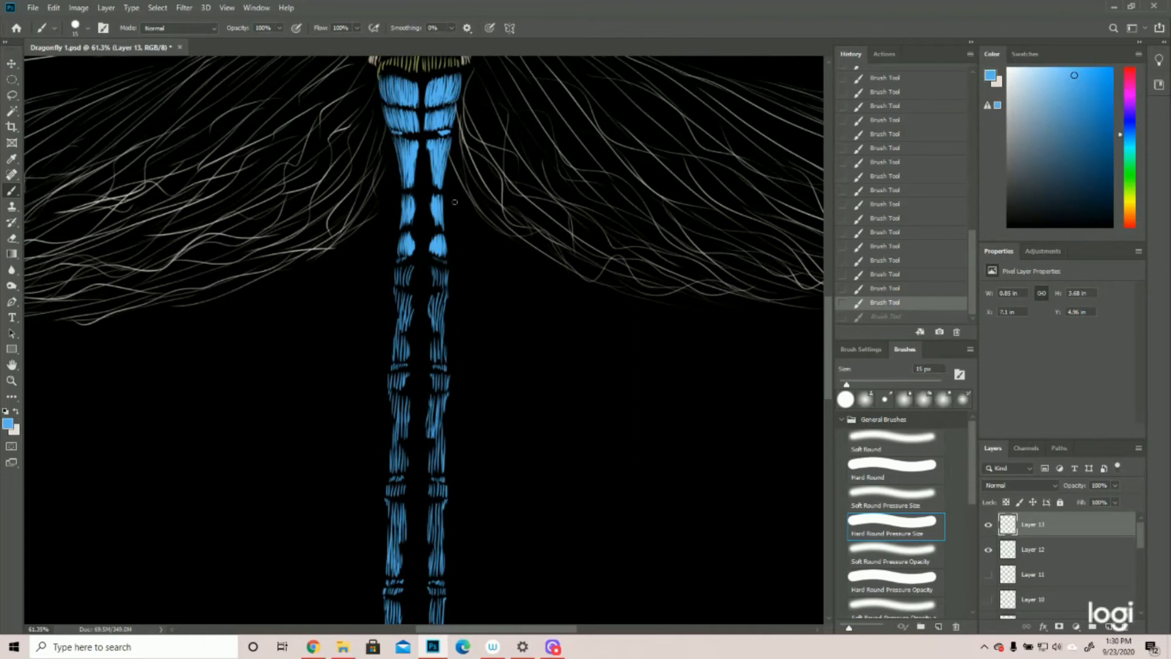
mouse_move(401, 136)
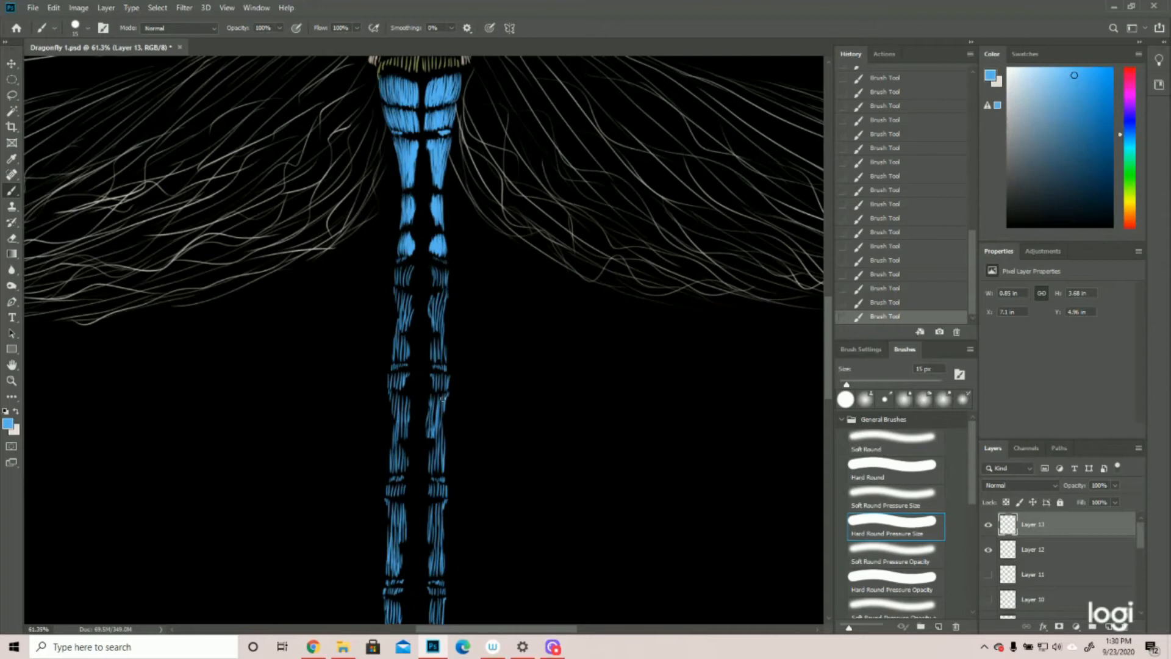
mouse_move(452, 244)
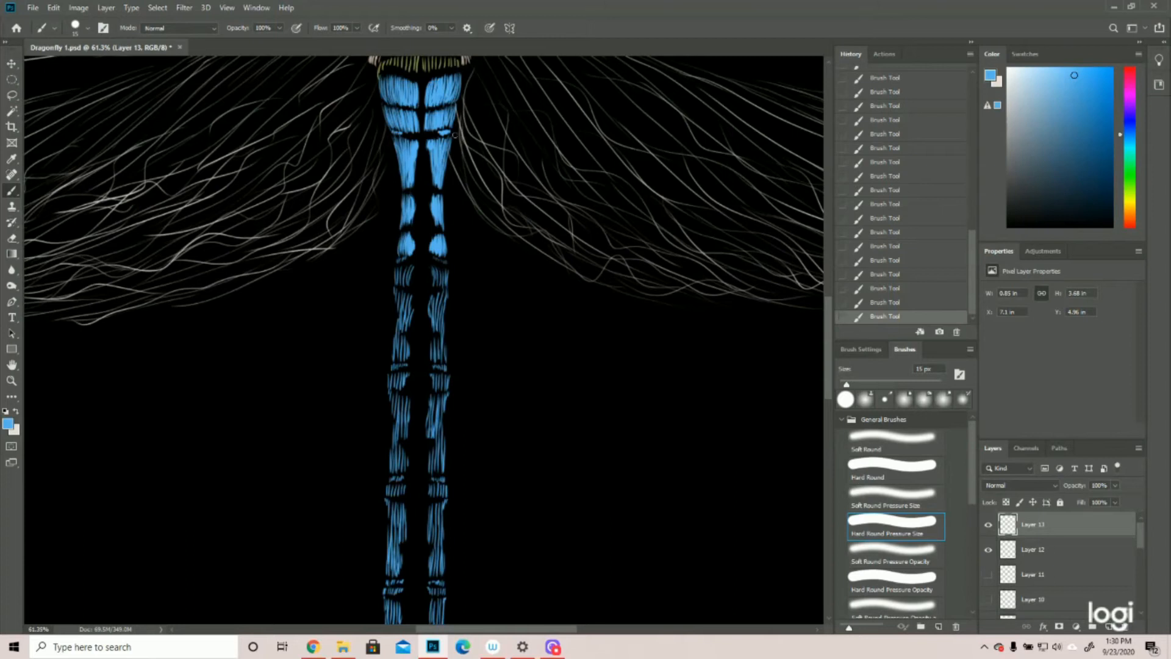
mouse_move(444, 191)
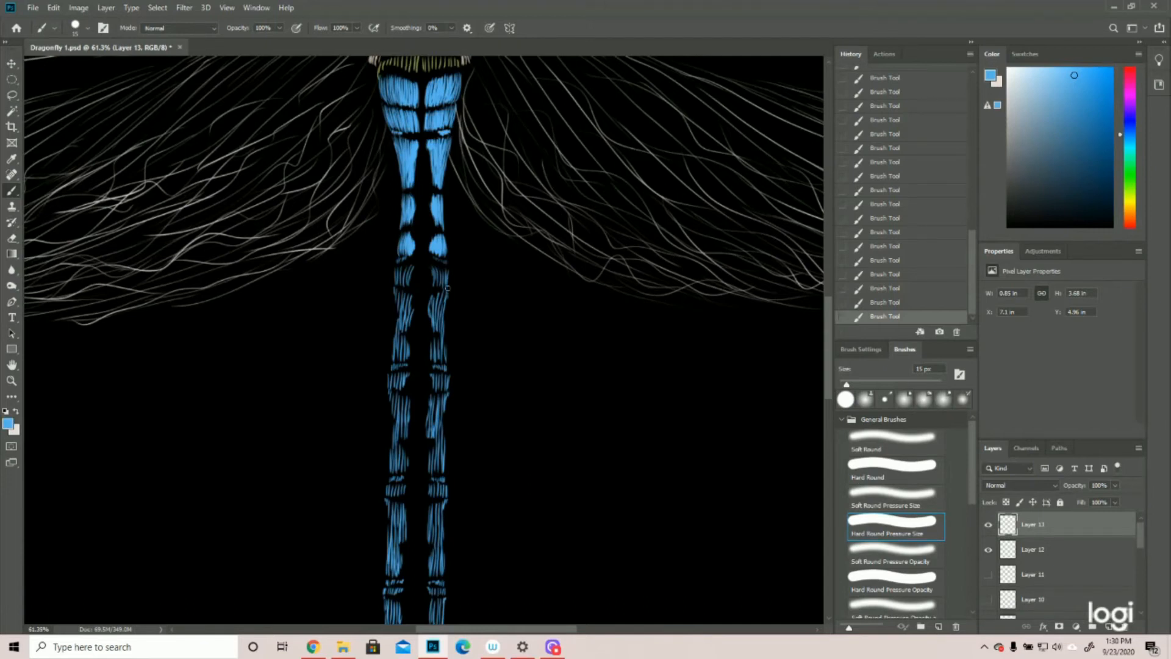
mouse_move(451, 264)
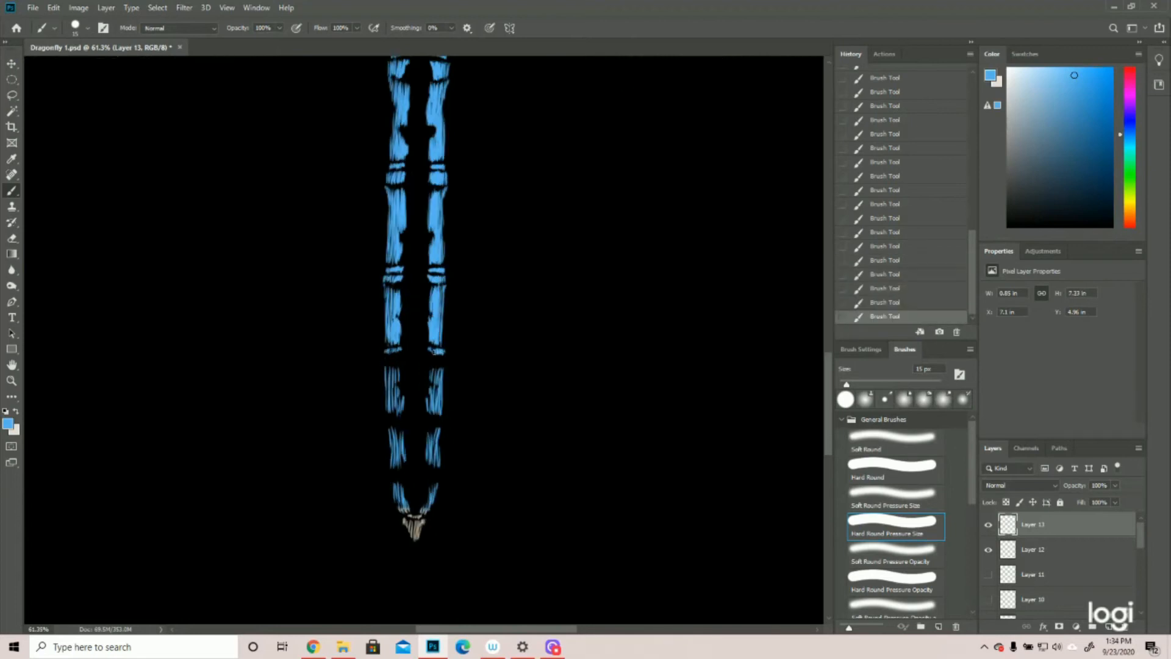
Brush yellow-green fringe strokes around the blue eyes and thorax on Layer 14
click(12, 381)
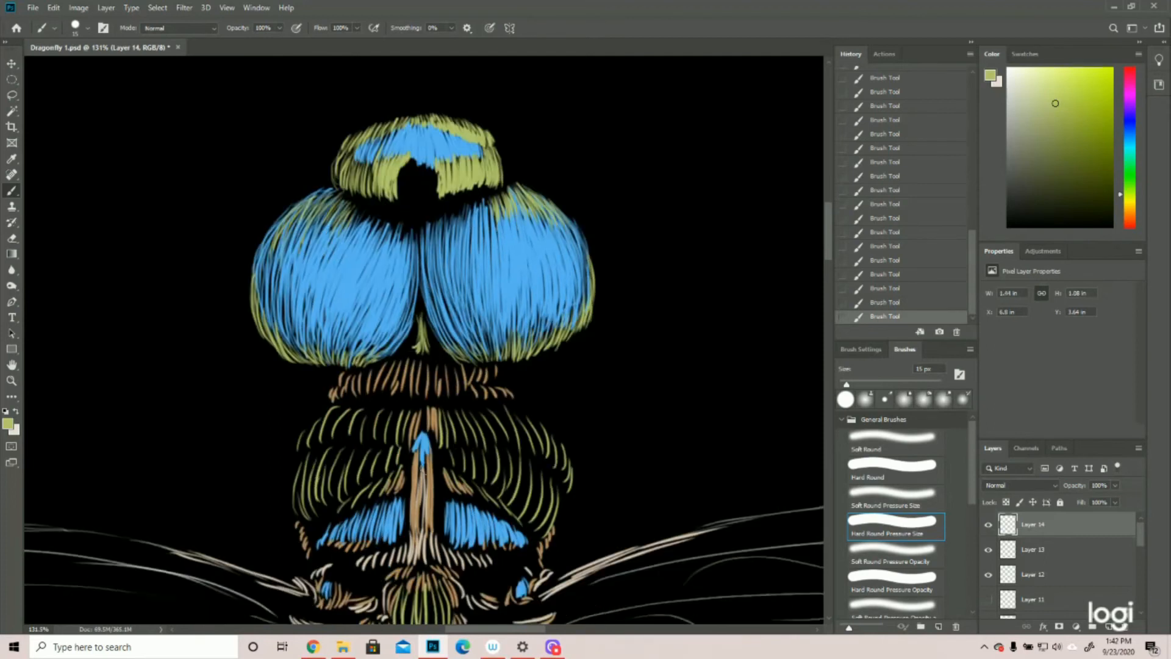
Add cream and tan detail strokes to the lower thorax at the wing roots on Layer 15
scroll(down, 3)
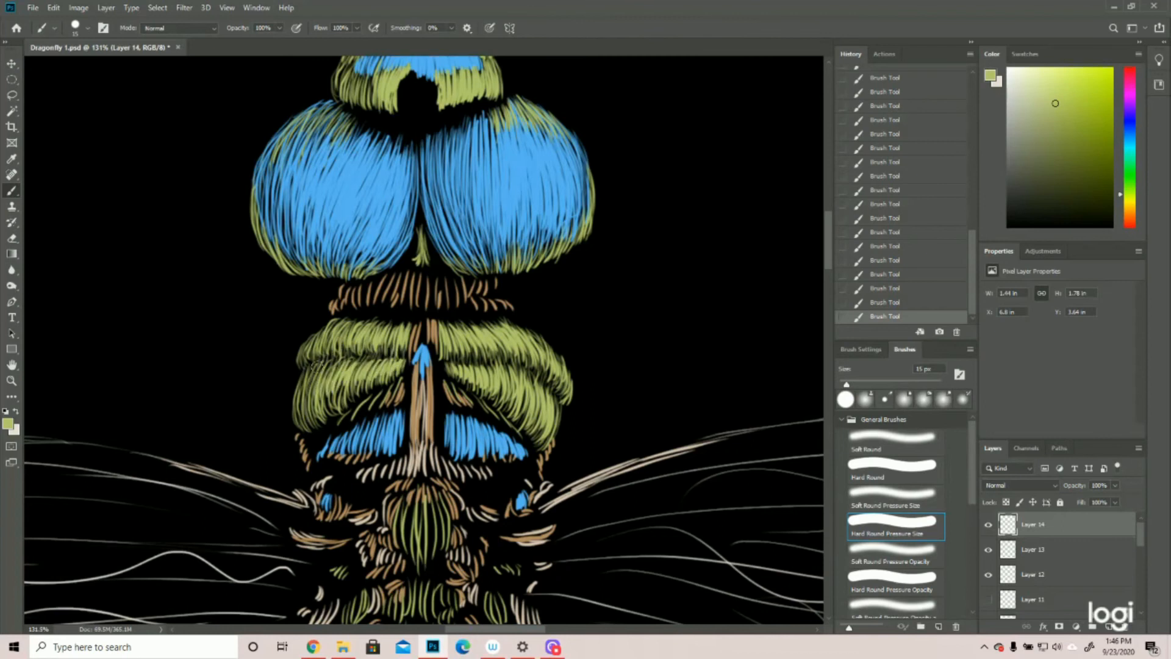
scroll(down, 3)
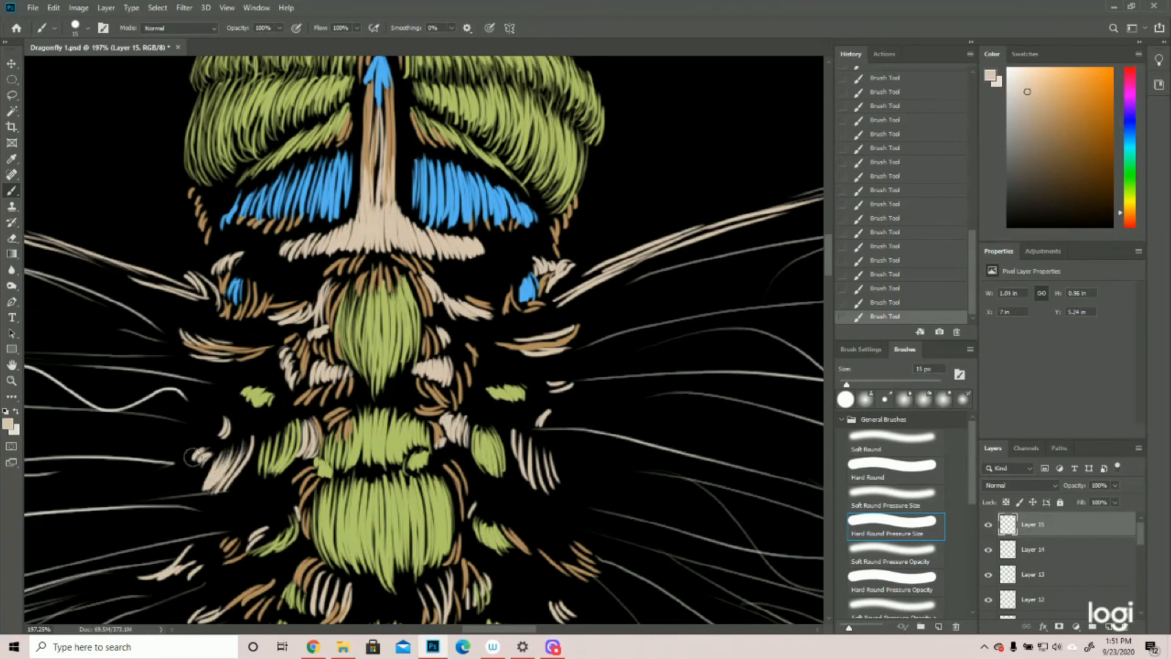
Brush darker blue shading bands across the abdomen segments on layers up to Layer 19
click(12, 381)
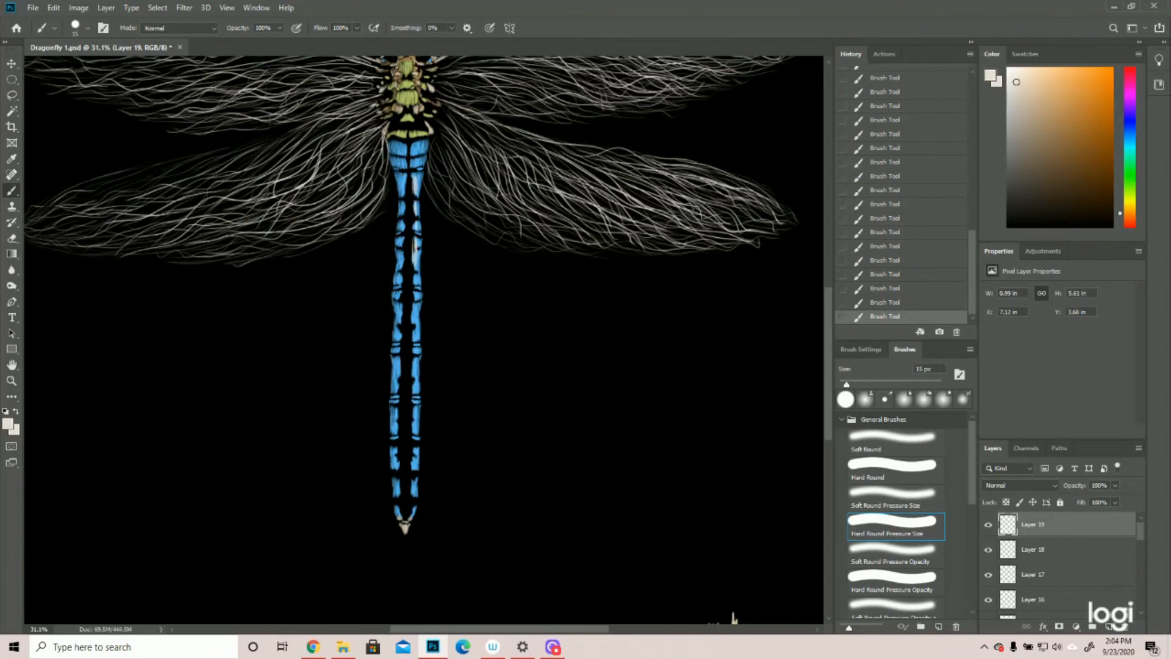
Fit the canvas to screen so the whole finished dragonfly is visible
click(12, 381)
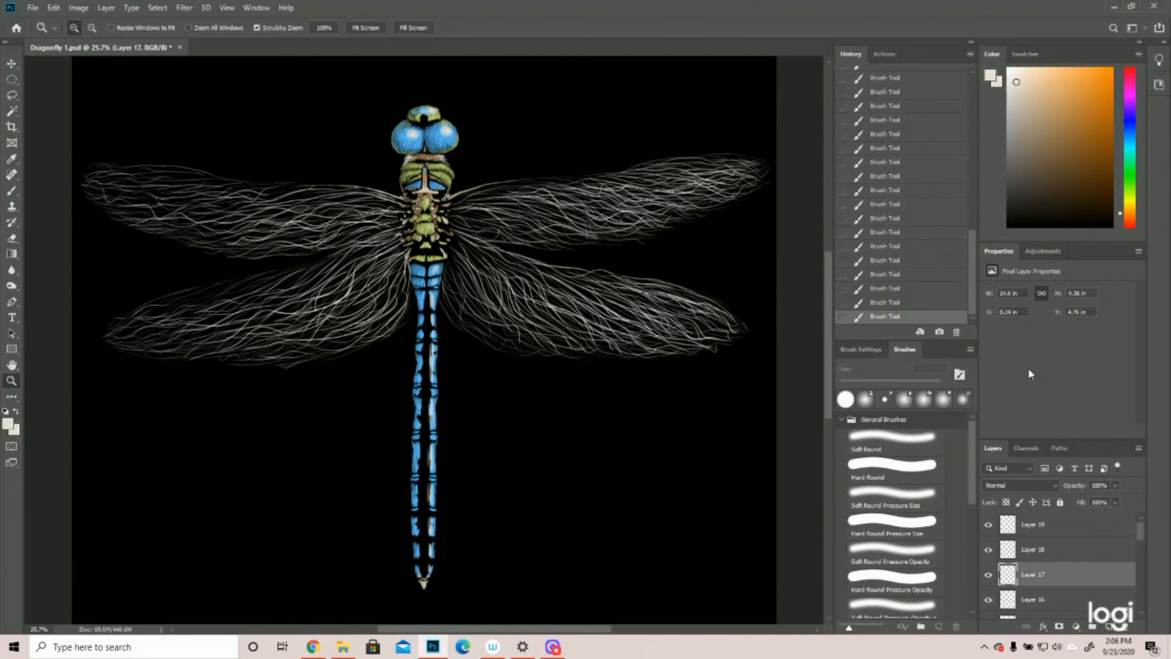
mouse_move(1004, 388)
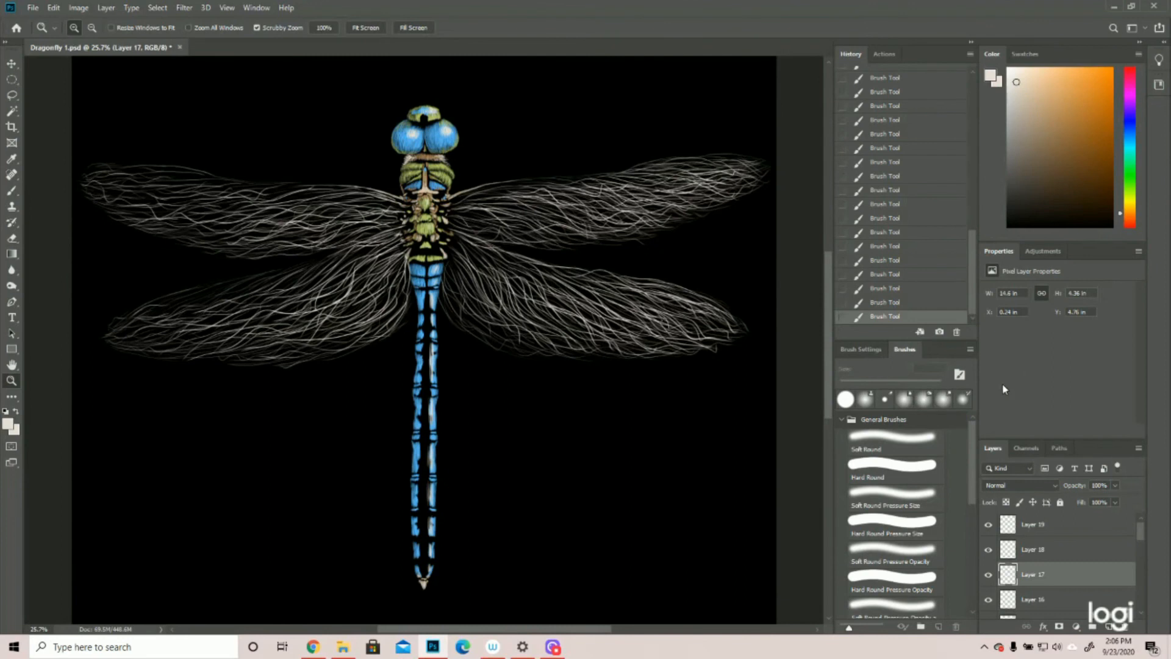